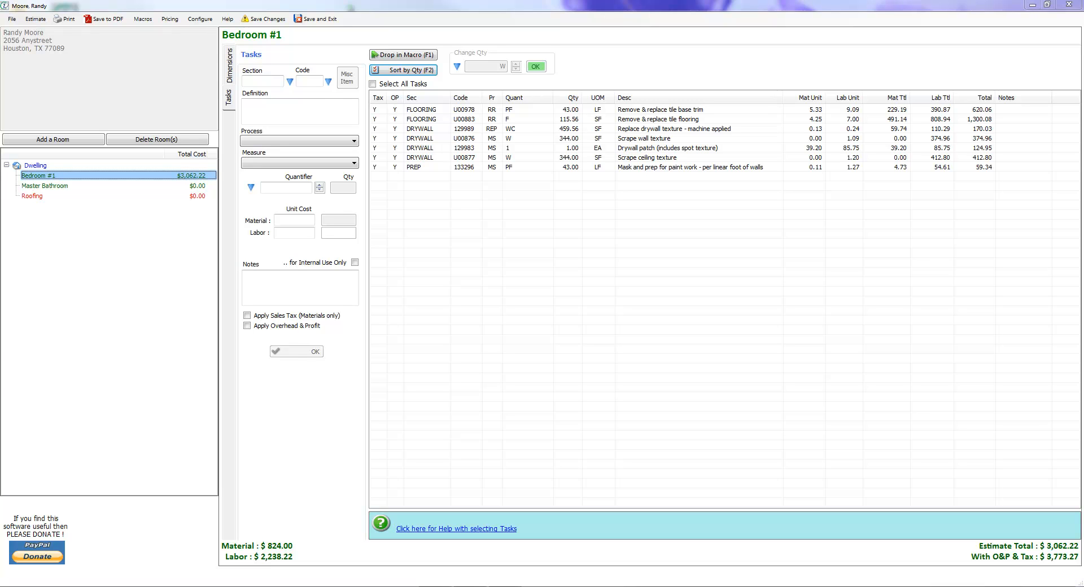
# Move the mask-and-prep task to the top and both flooring tasks to the bottom of Bedroom #1
pyautogui.click(663, 167)
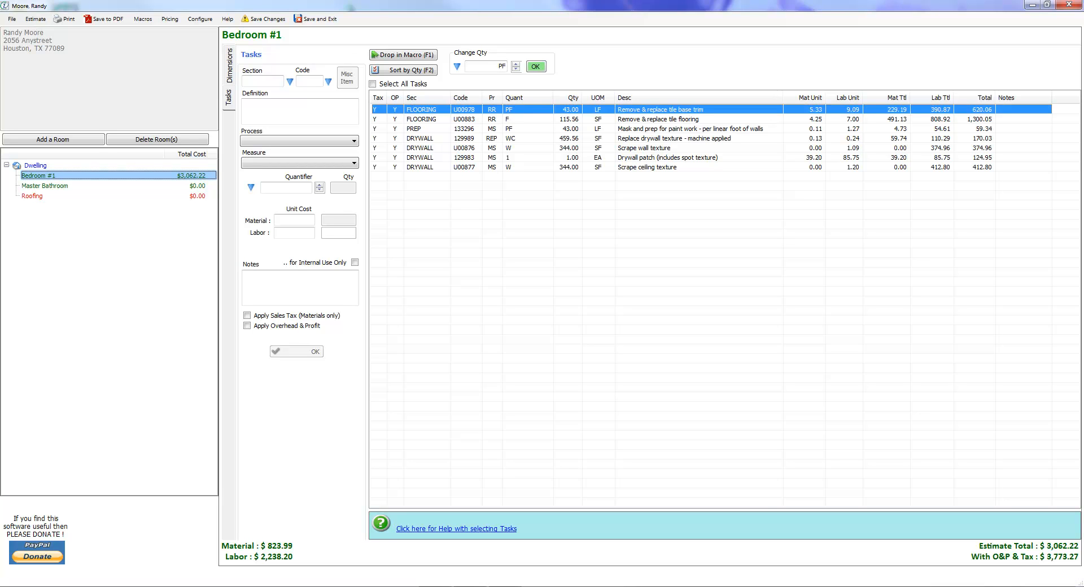
pyautogui.click(656, 119)
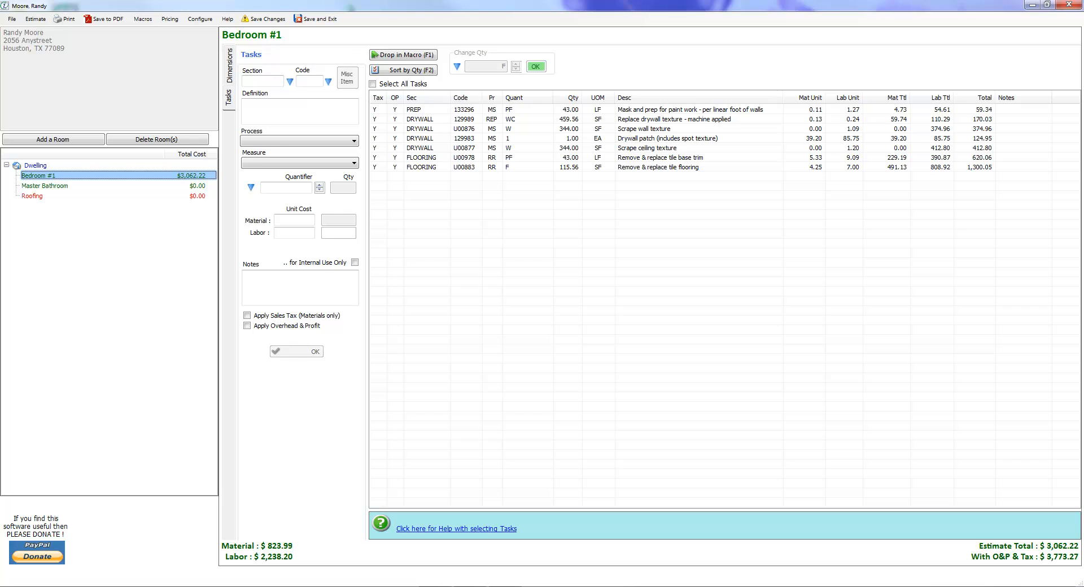
pyautogui.click(643, 129)
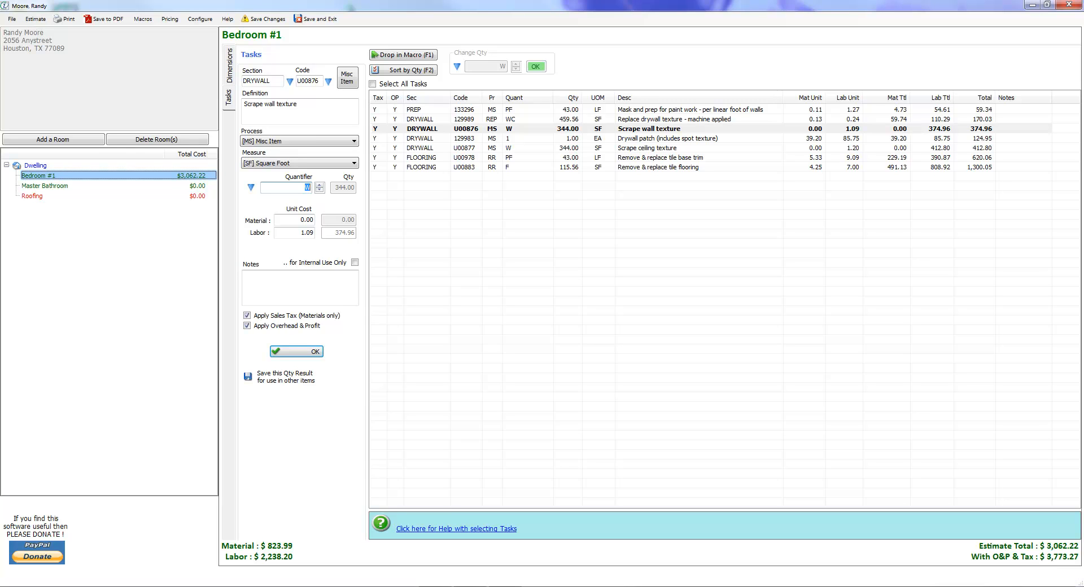
# Enter 200 SF as the Scrape wall texture quantity, lowering the total to $2,905.26
pyautogui.write('200')
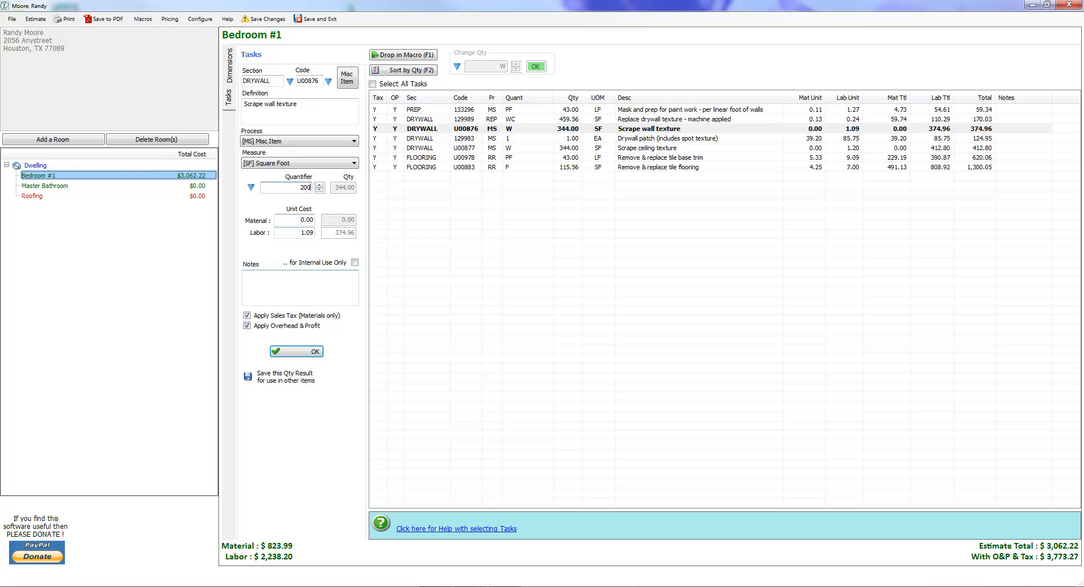
pyautogui.click(295, 351)
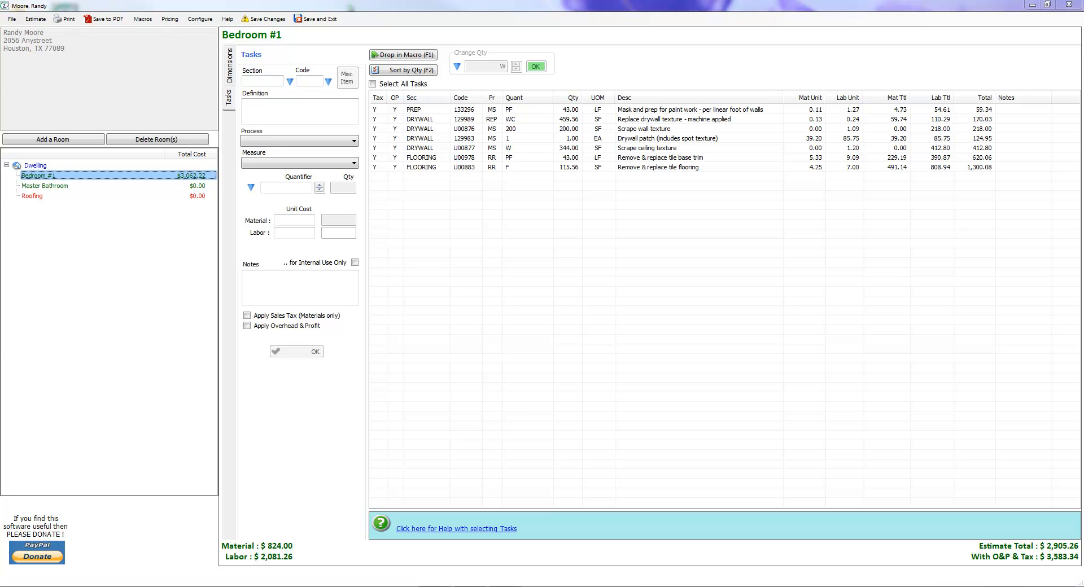
# Append 'and paint' to the Scrape wall texture description, fixing the typos, and save
pyautogui.click(643, 128)
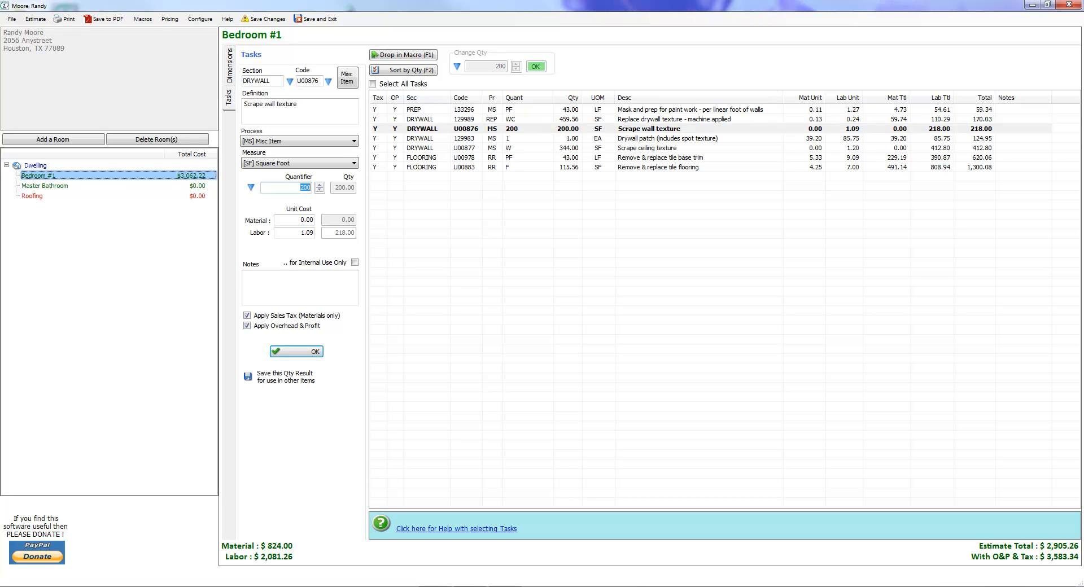
pyautogui.click(667, 138)
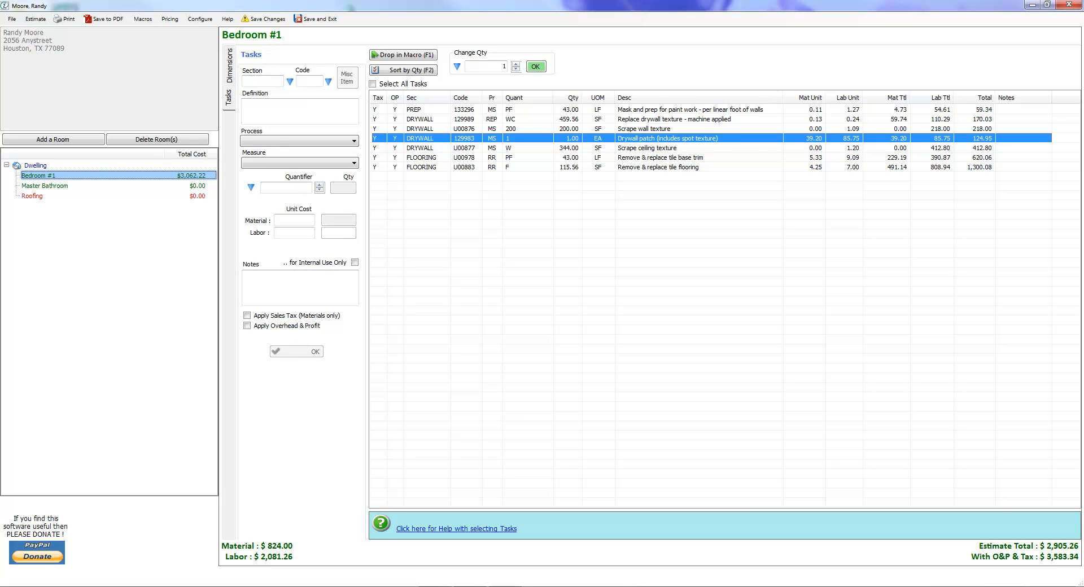
pyautogui.click(642, 129)
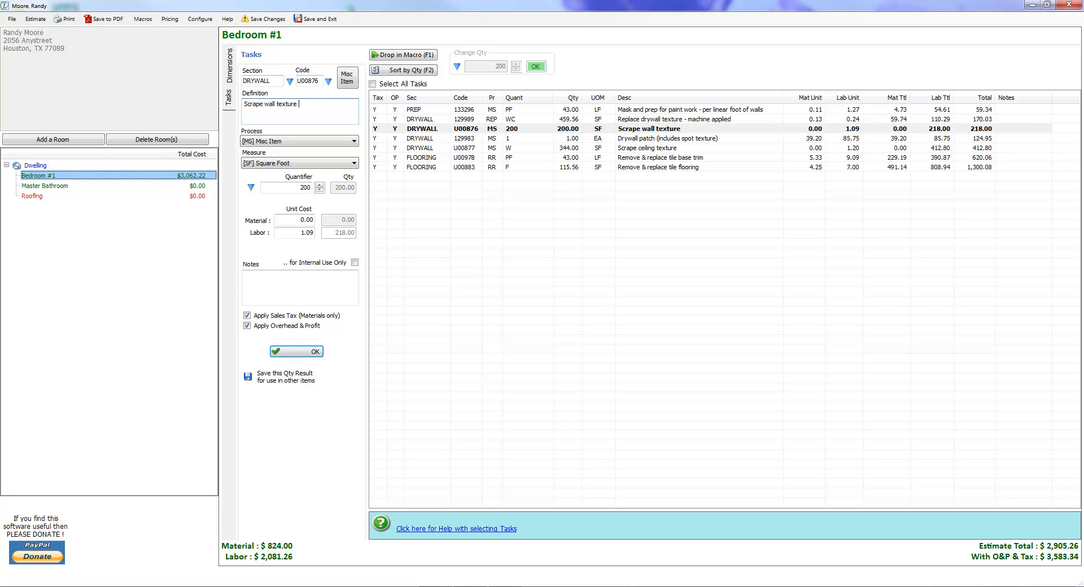
pyautogui.write('an pant')
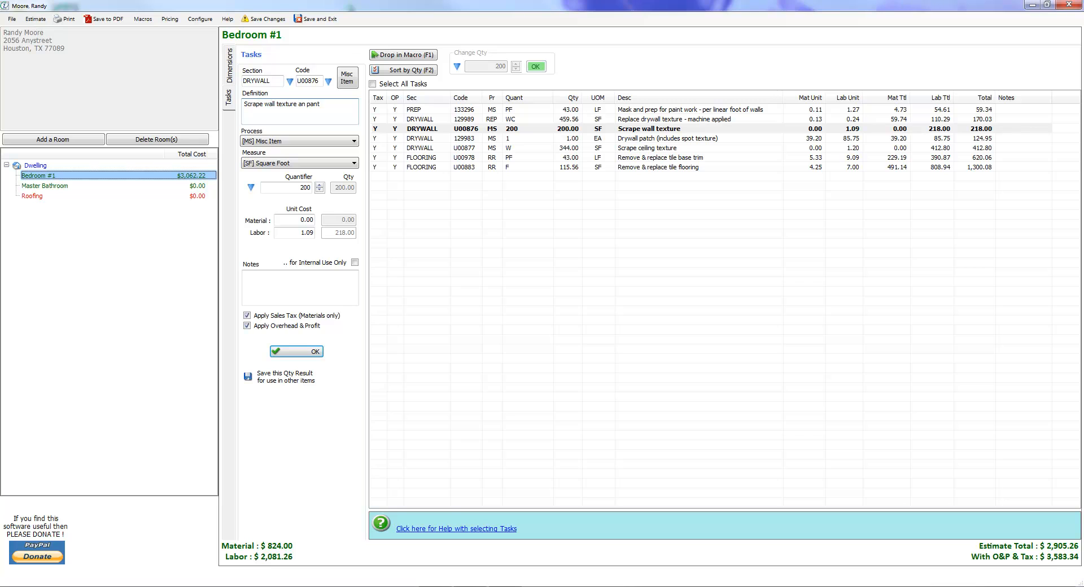
pyautogui.press('Backspace')
pyautogui.write('i')
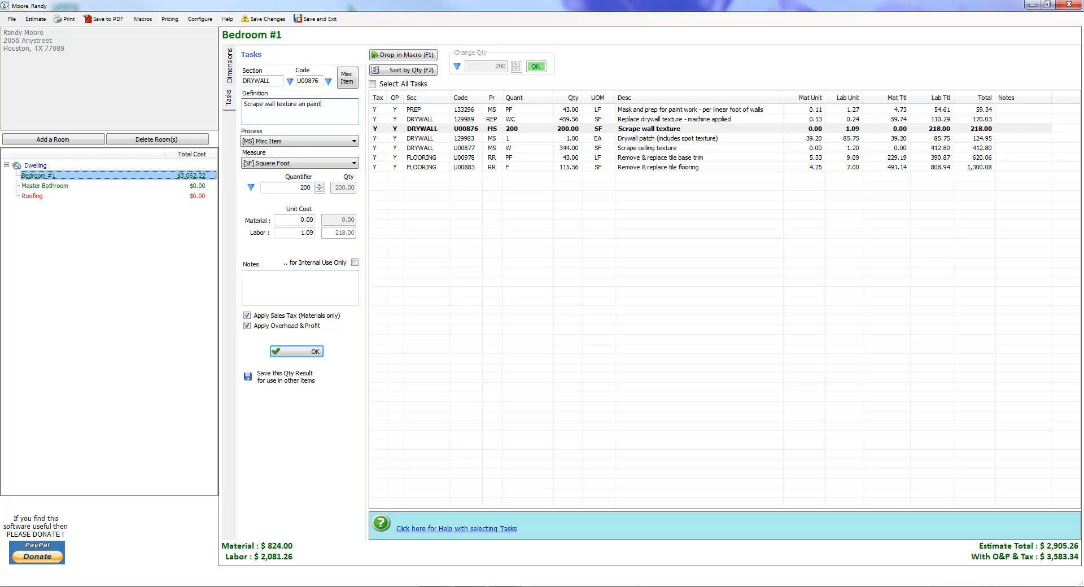
pyautogui.click(296, 351)
pyautogui.write('d')
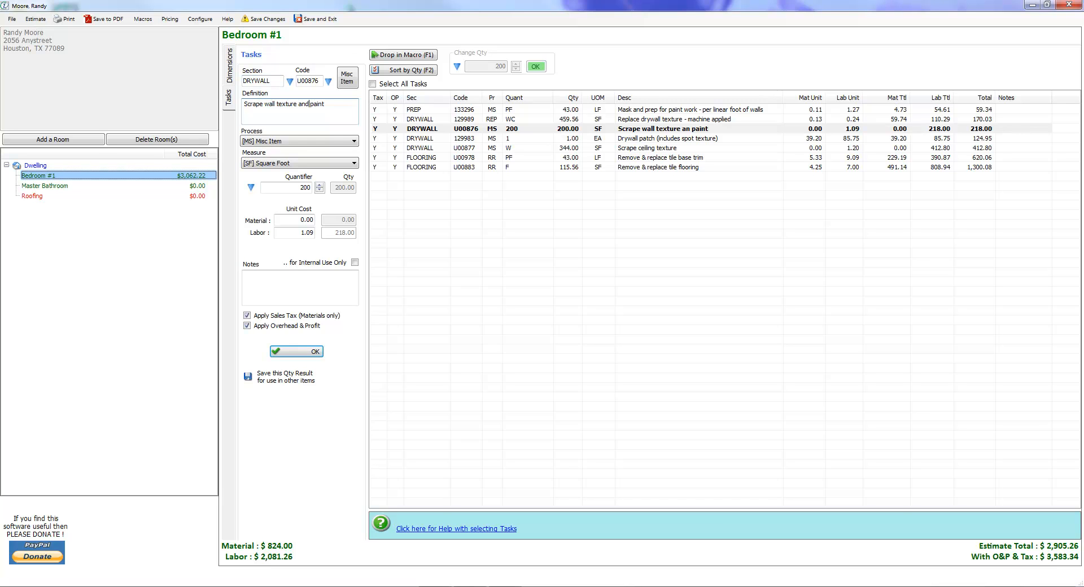
pyautogui.click(296, 351)
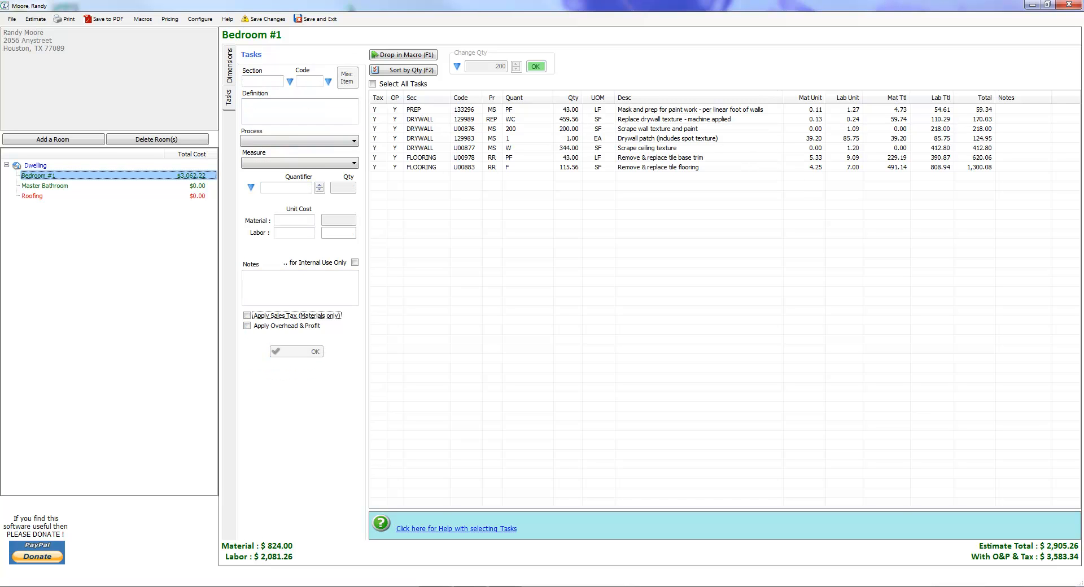
# Edit the item as square feet, quantity 100, material $1.25, labour $1.50
pyautogui.click(656, 129)
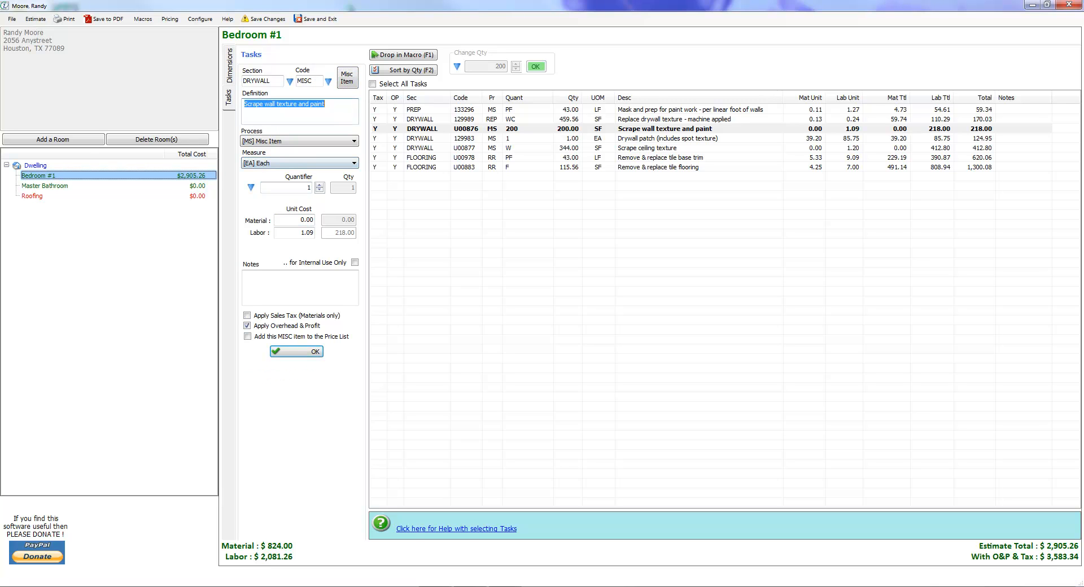
pyautogui.click(355, 163)
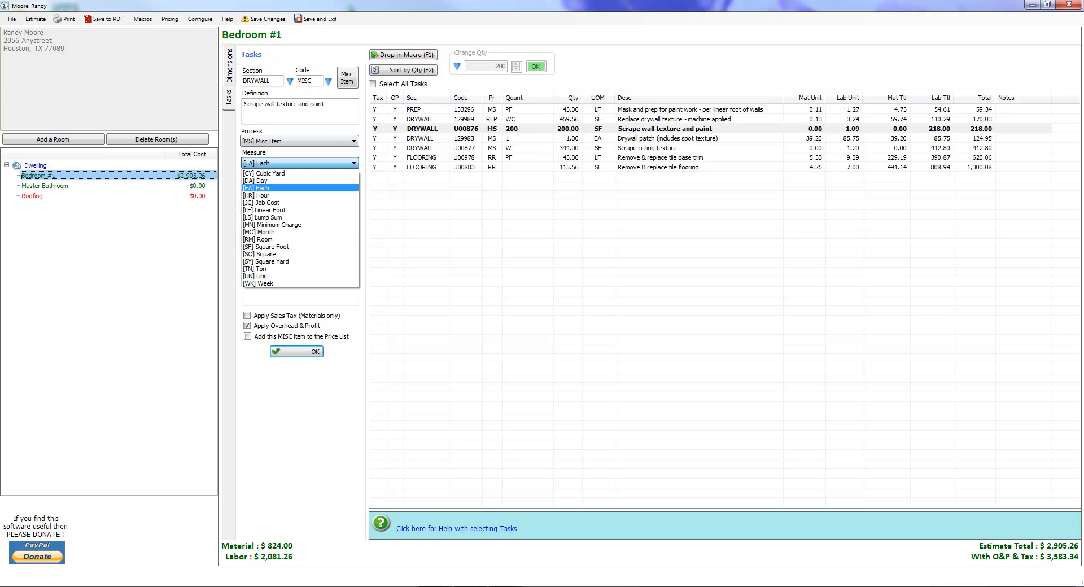
pyautogui.click(265, 254)
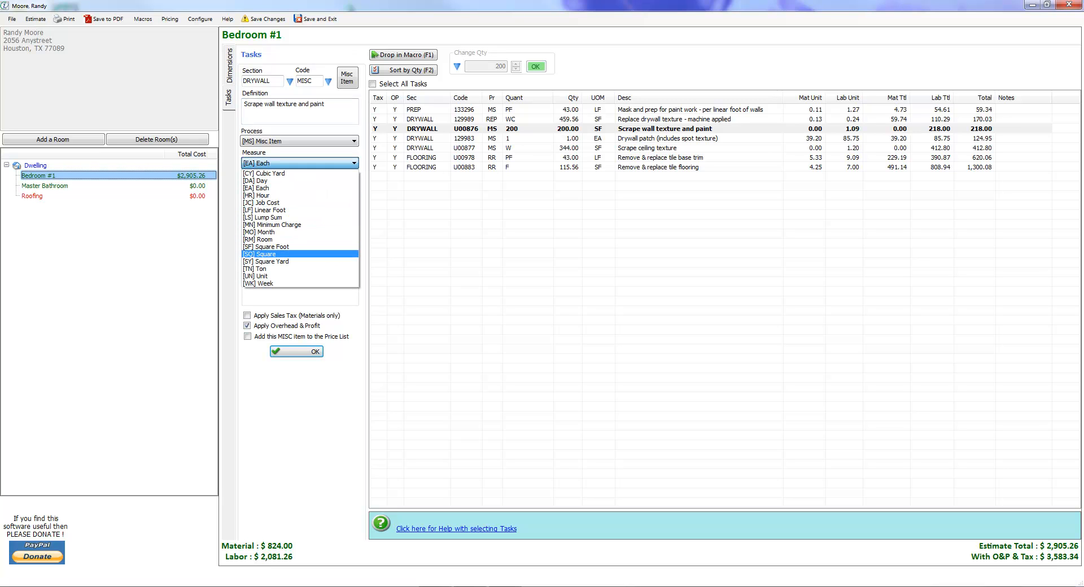
pyautogui.click(266, 246)
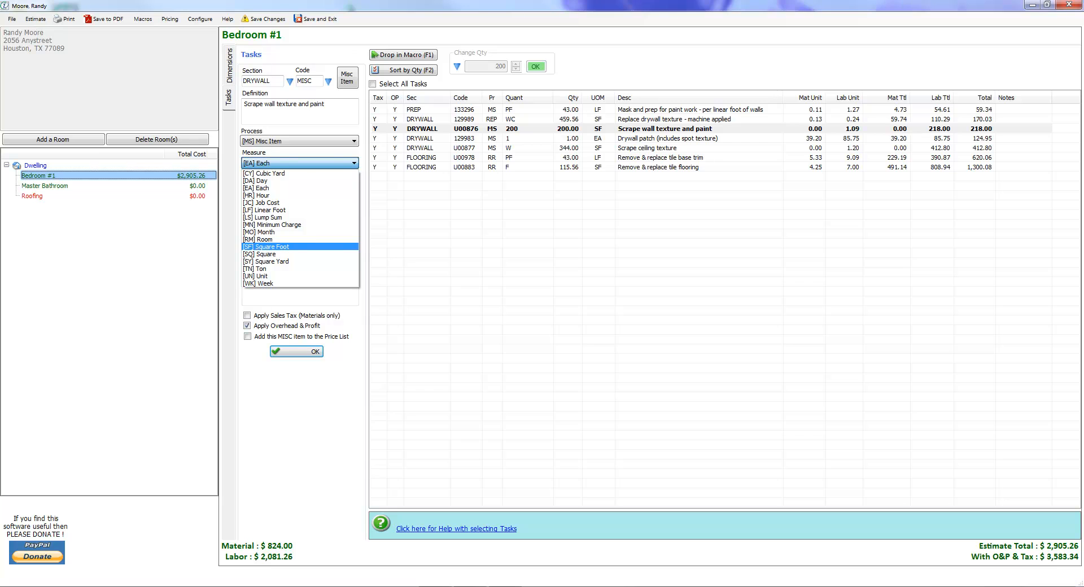
pyautogui.click(270, 246)
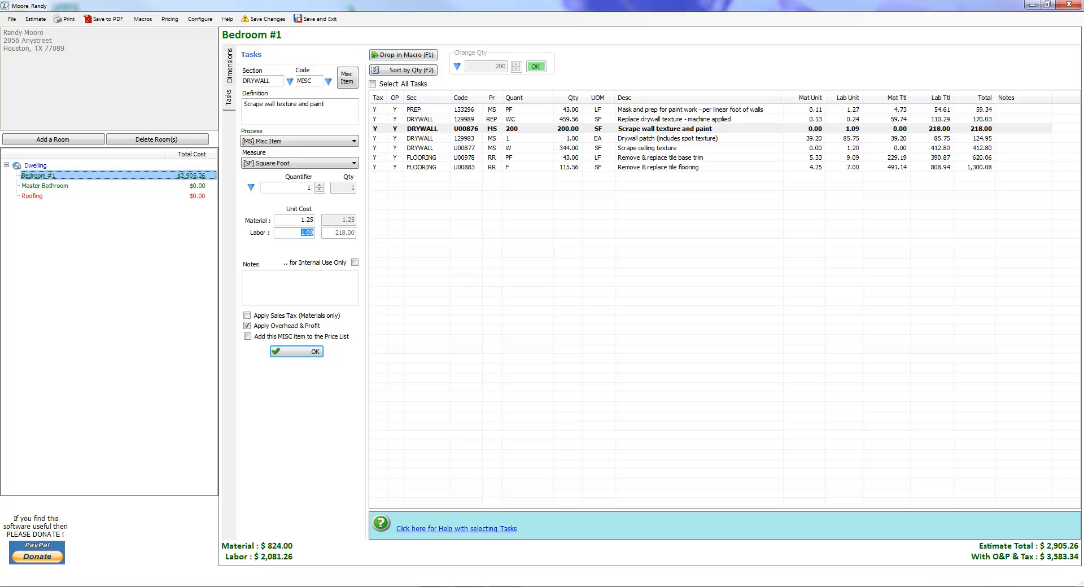
pyautogui.write('1.50')
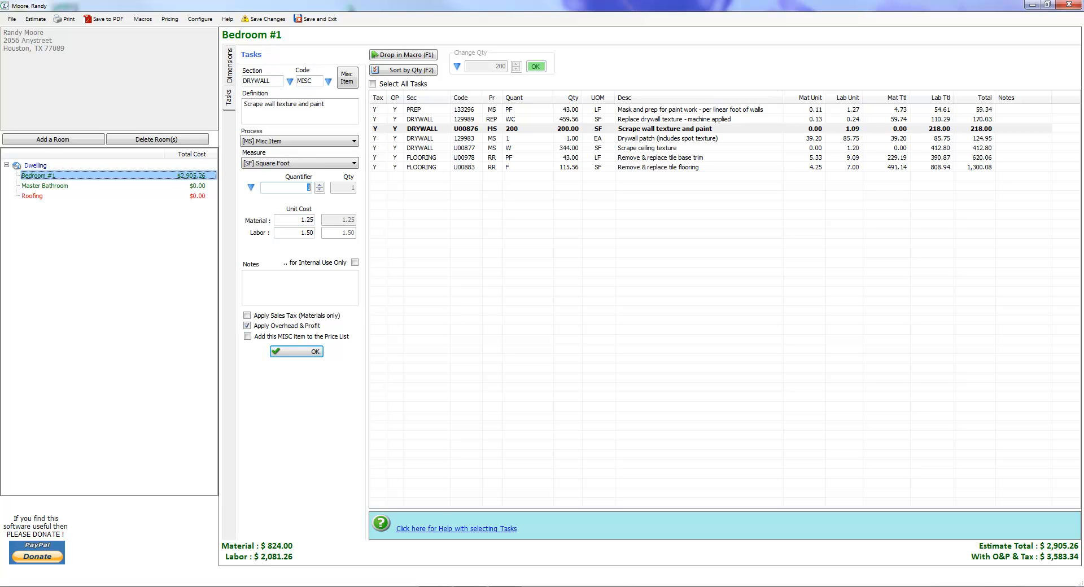
pyautogui.write('100')
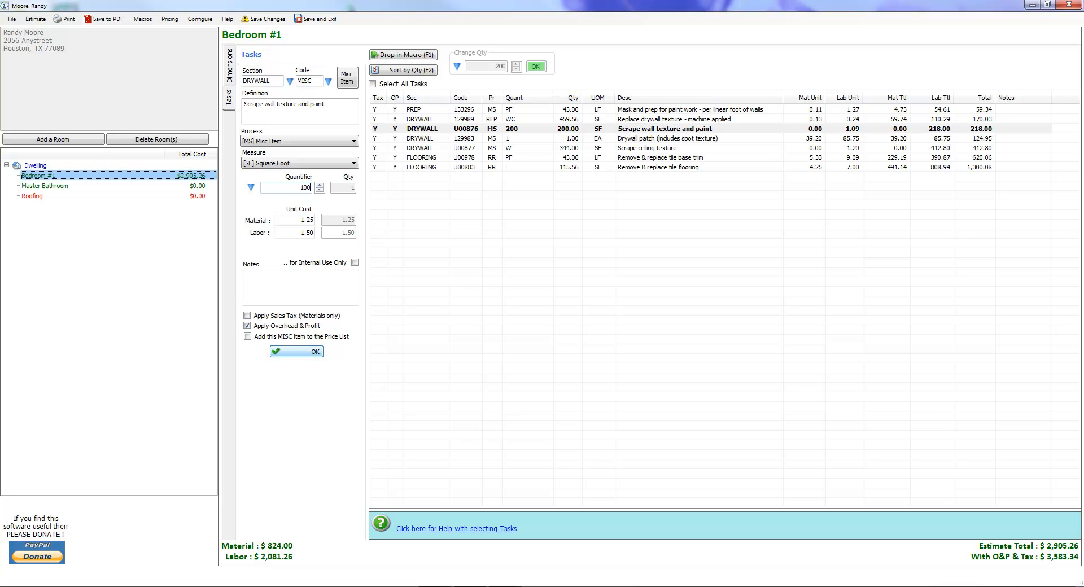
pyautogui.click(296, 351)
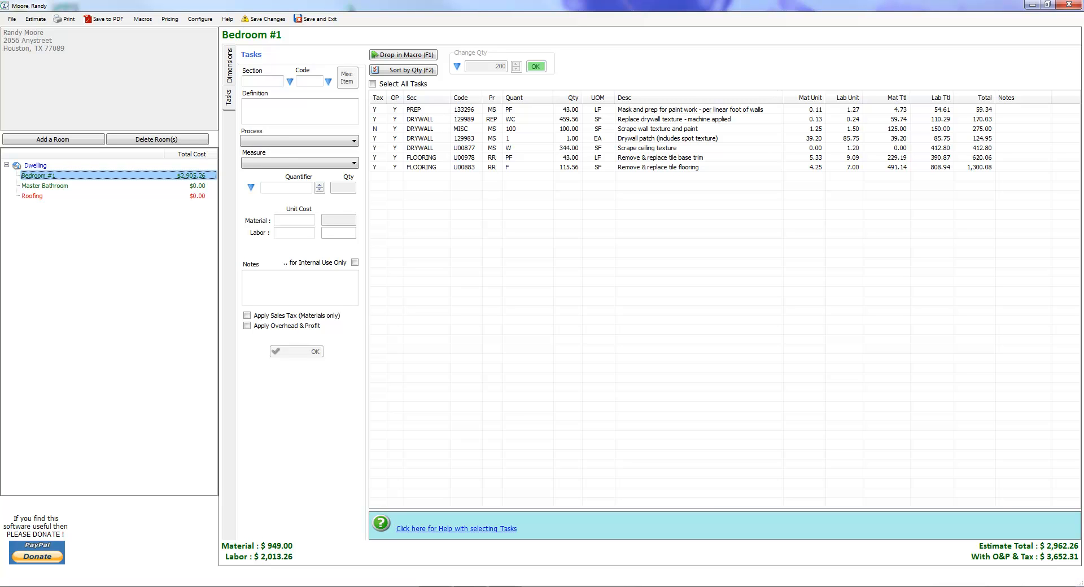
# Apply sales tax to the texture-and-paint item, then open the Drywall patch task
pyautogui.click(656, 129)
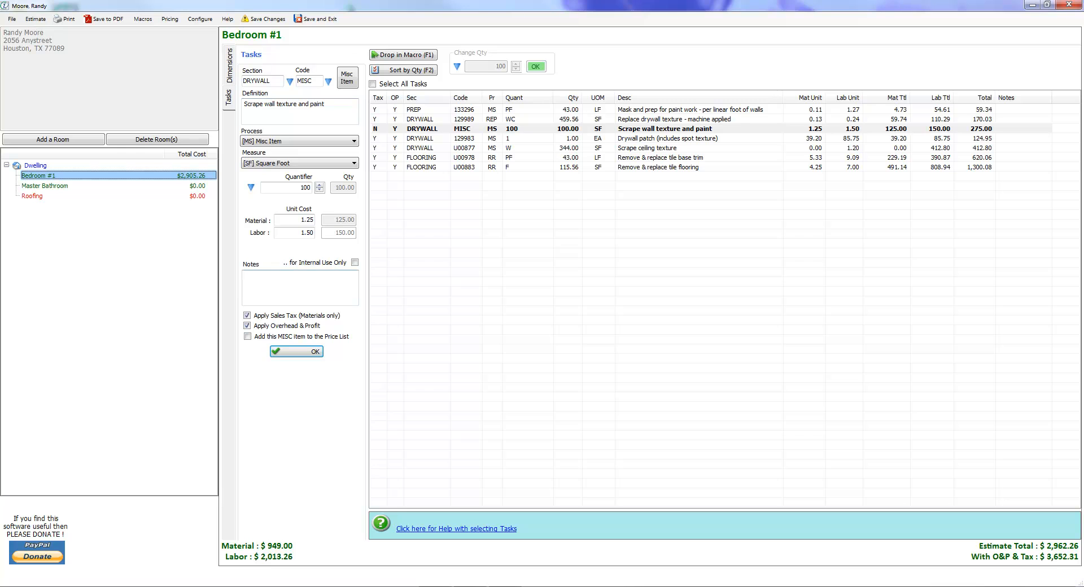
pyautogui.click(296, 351)
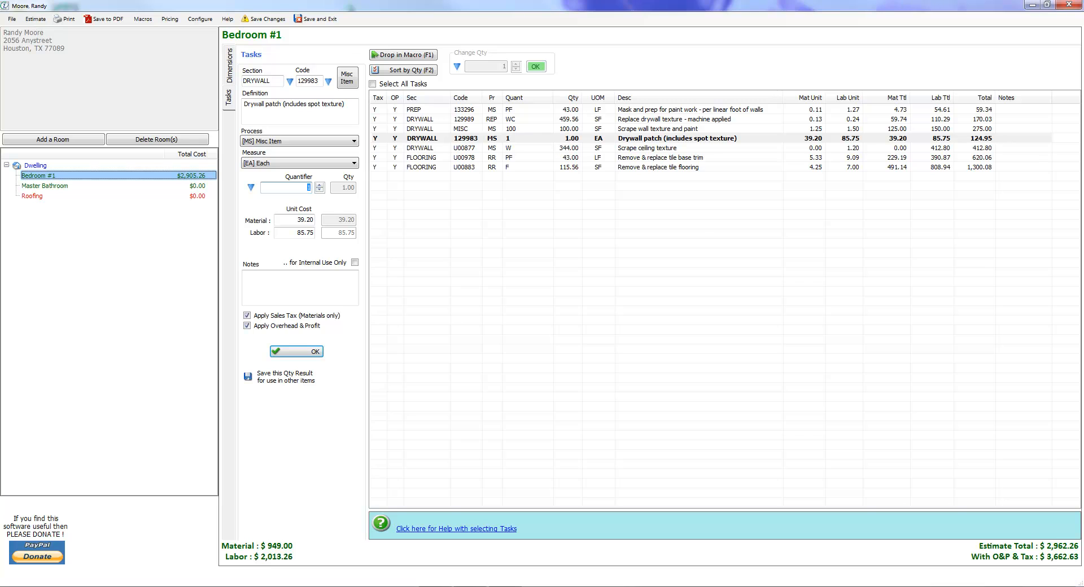
pyautogui.click(299, 287)
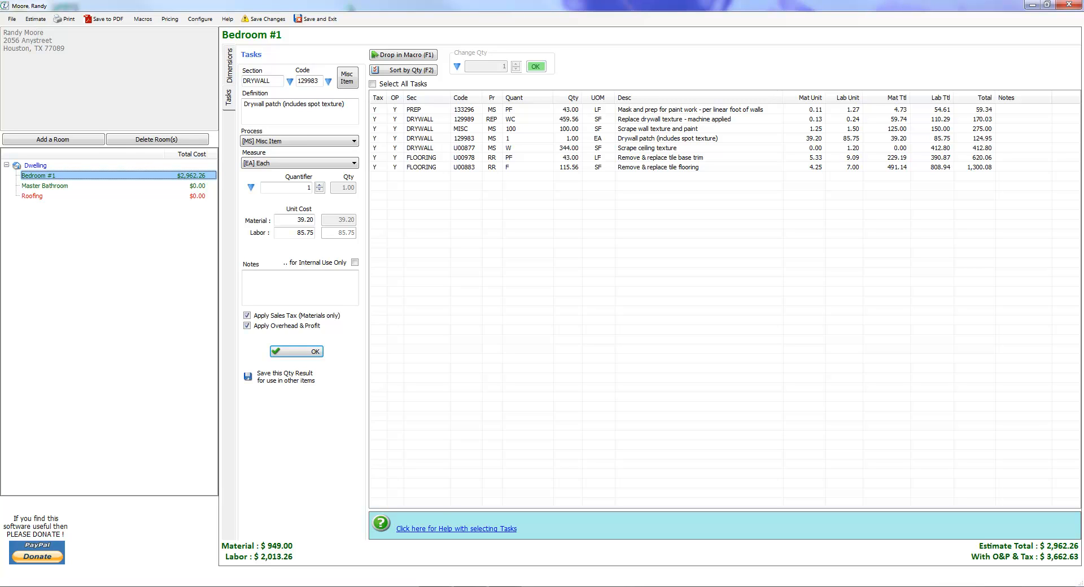
# Exclude the Drywall patch from overhead and profit and from sales tax via its context menu
pyautogui.click(656, 138)
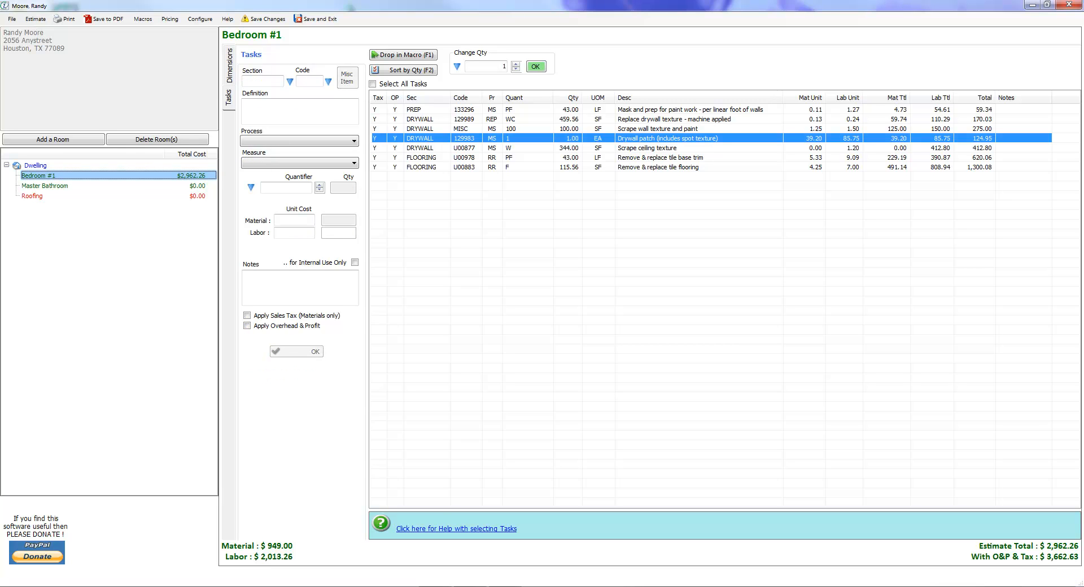
pyautogui.rightClick(667, 138)
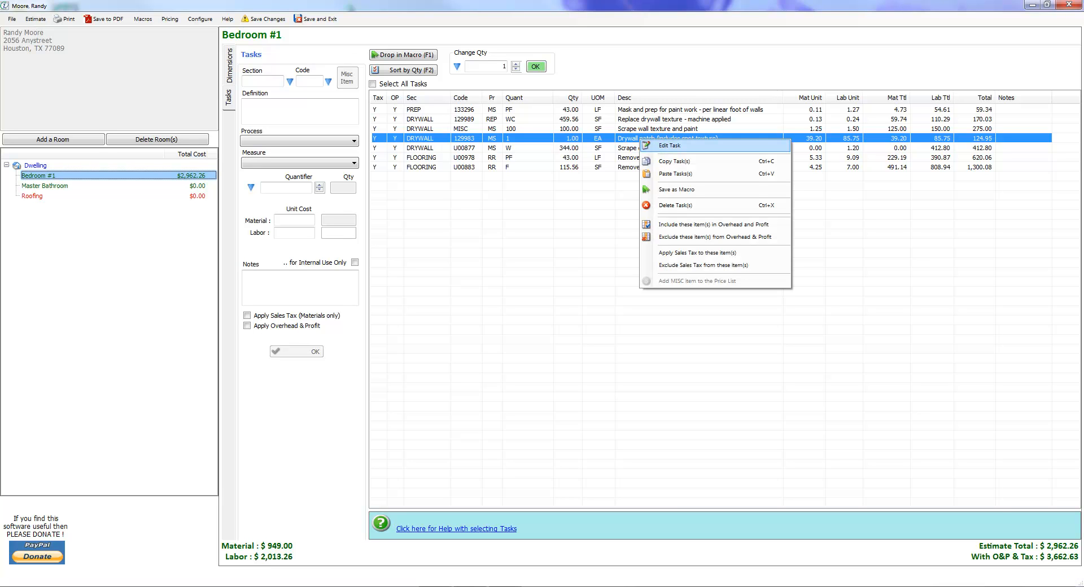
pyautogui.moveTo(715, 236)
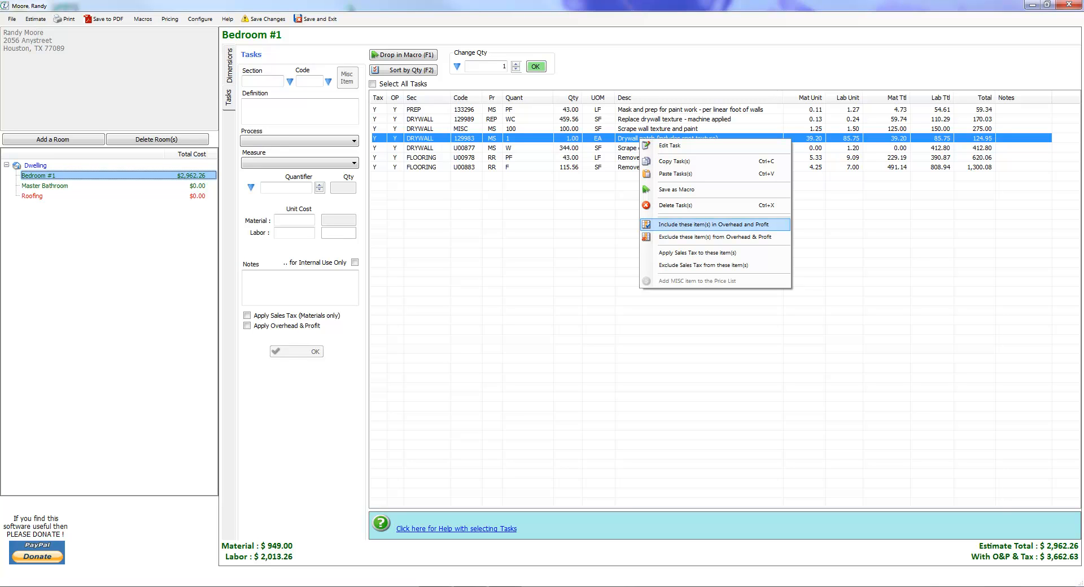
pyautogui.moveTo(717, 237)
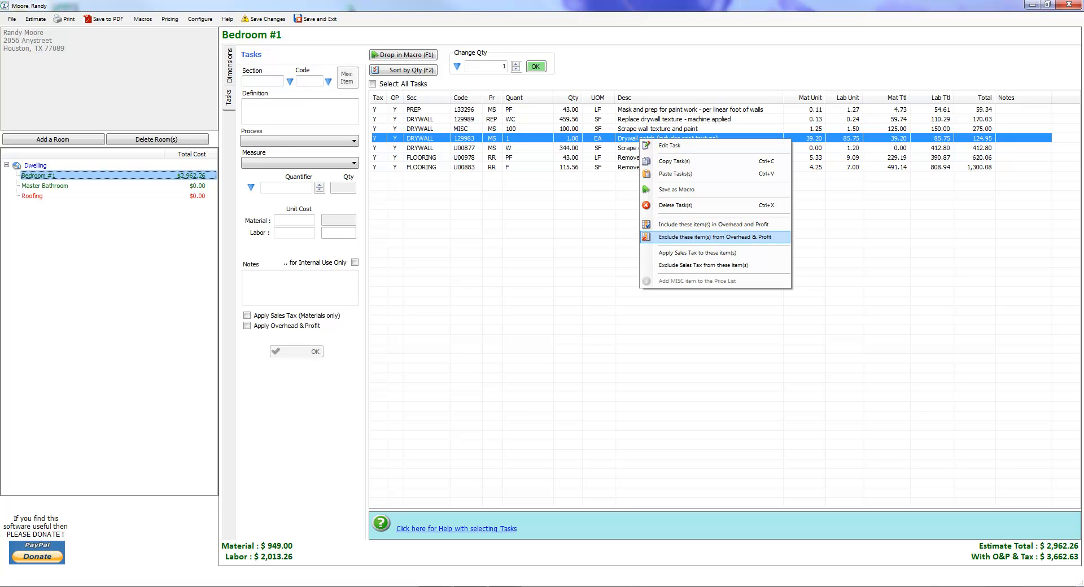
pyautogui.click(717, 236)
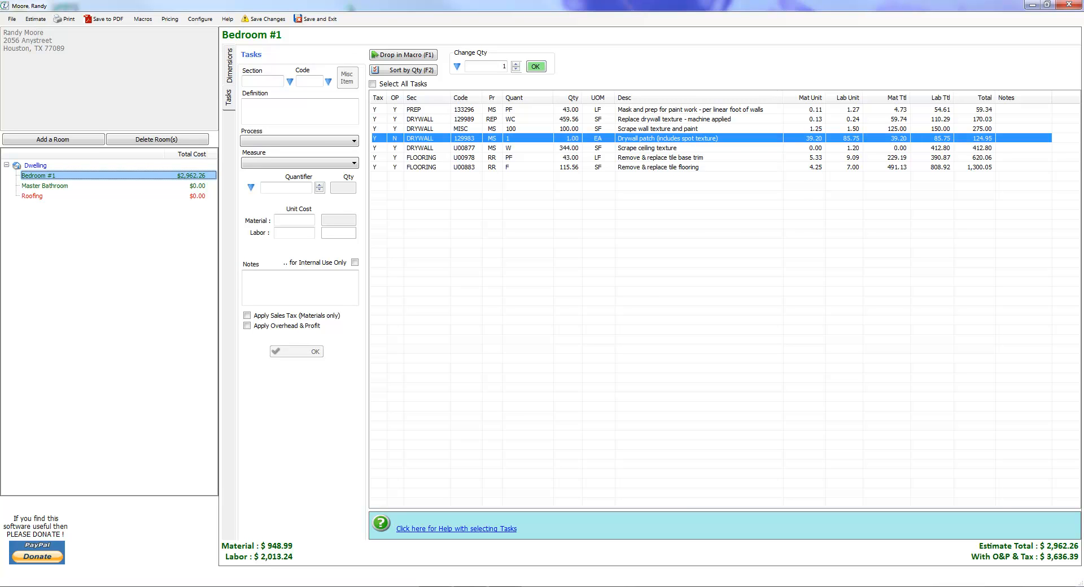
pyautogui.rightClick(667, 137)
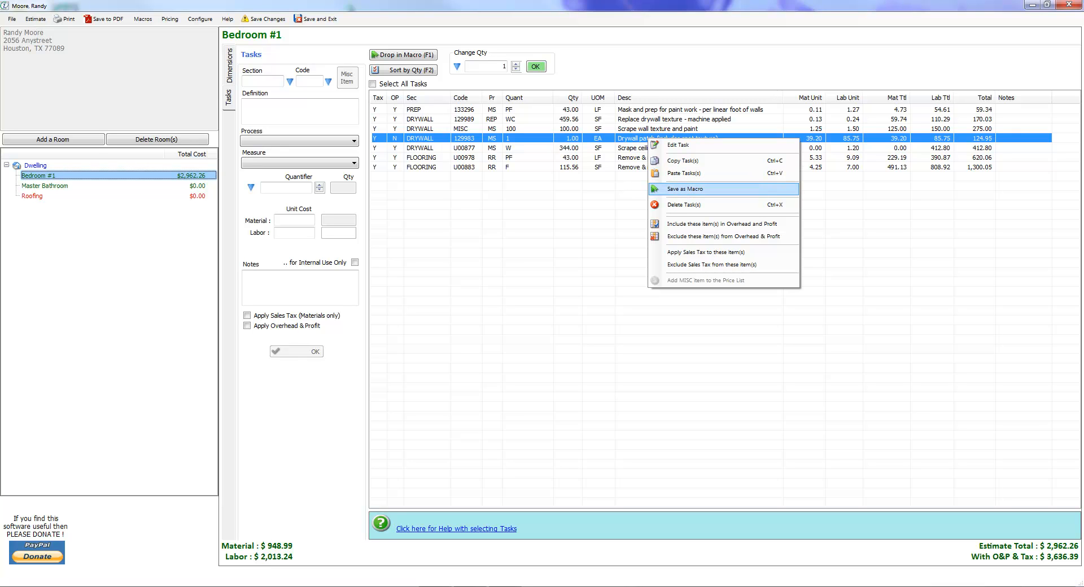
pyautogui.moveTo(705, 252)
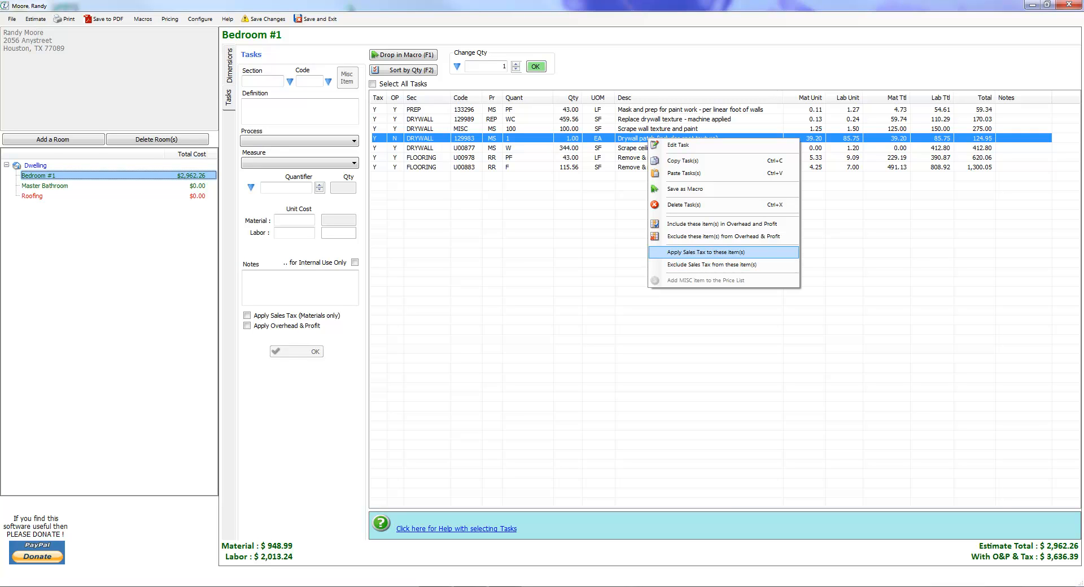
pyautogui.click(710, 252)
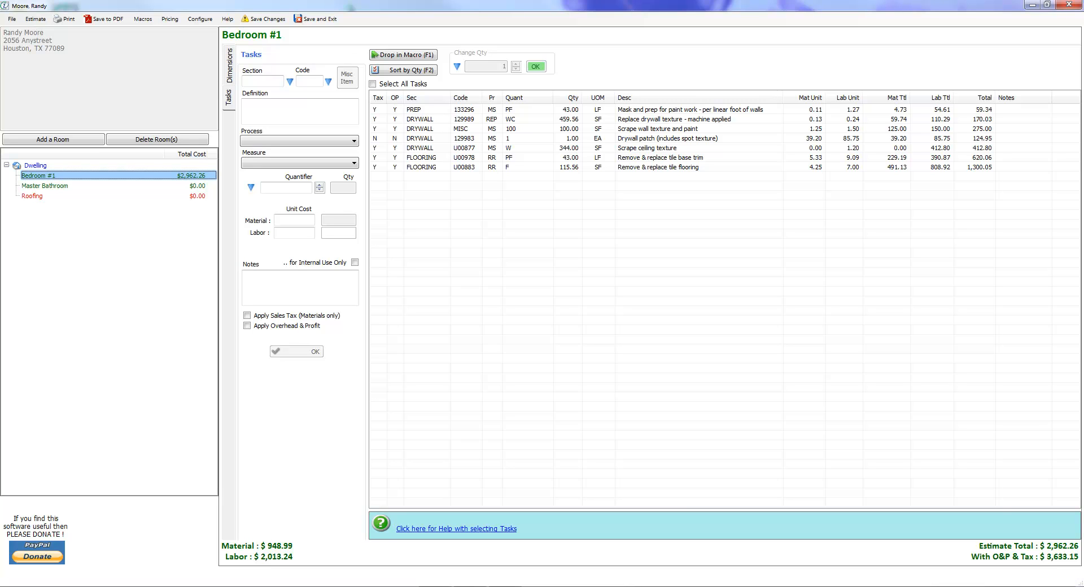
# Reopen the Drywall patch item for editing
pyautogui.click(664, 138)
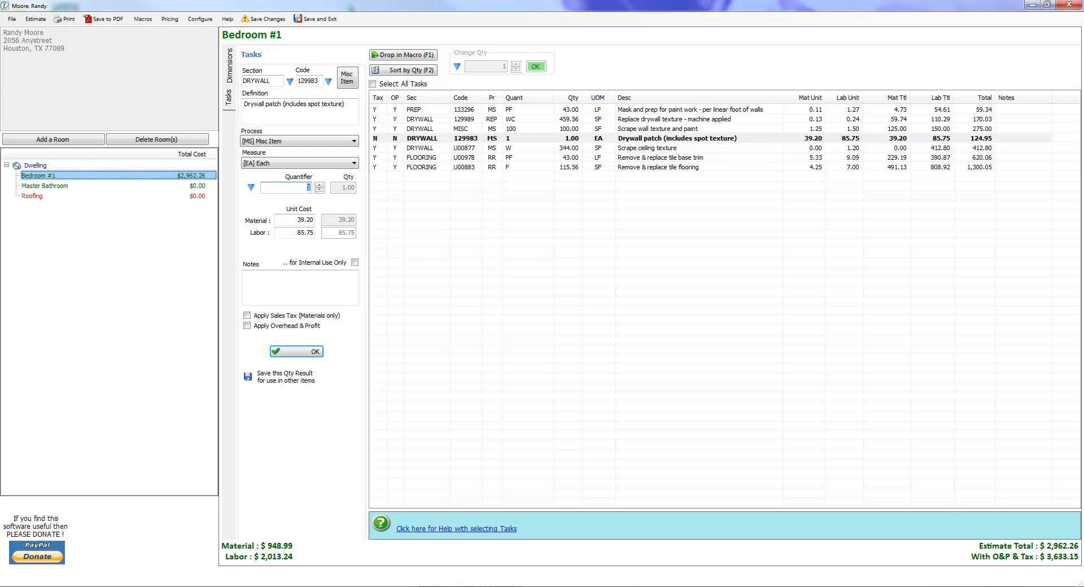
pyautogui.click(647, 148)
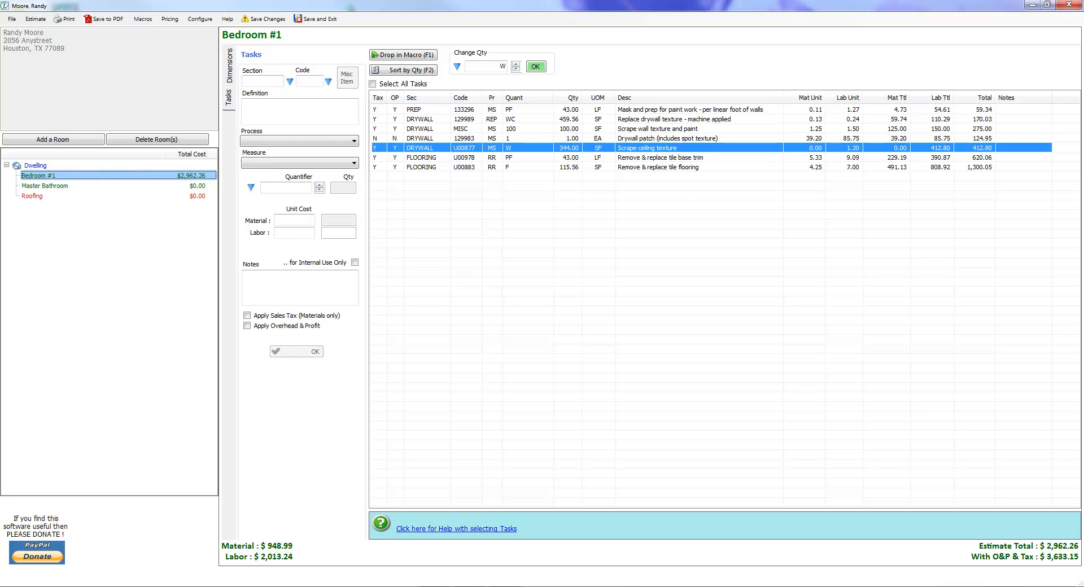
pyautogui.rightClick(657, 138)
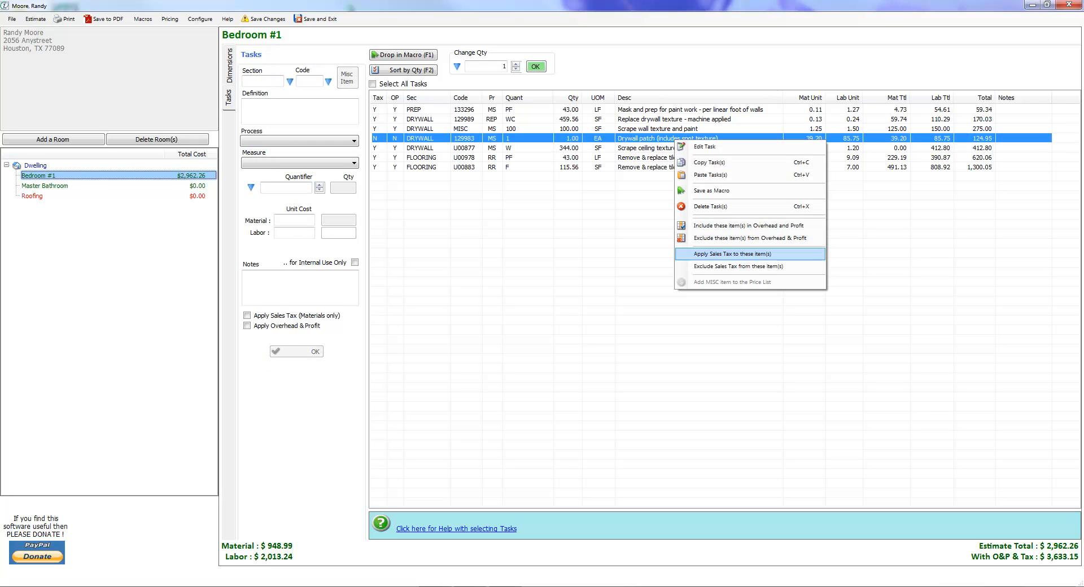
pyautogui.moveTo(704, 147)
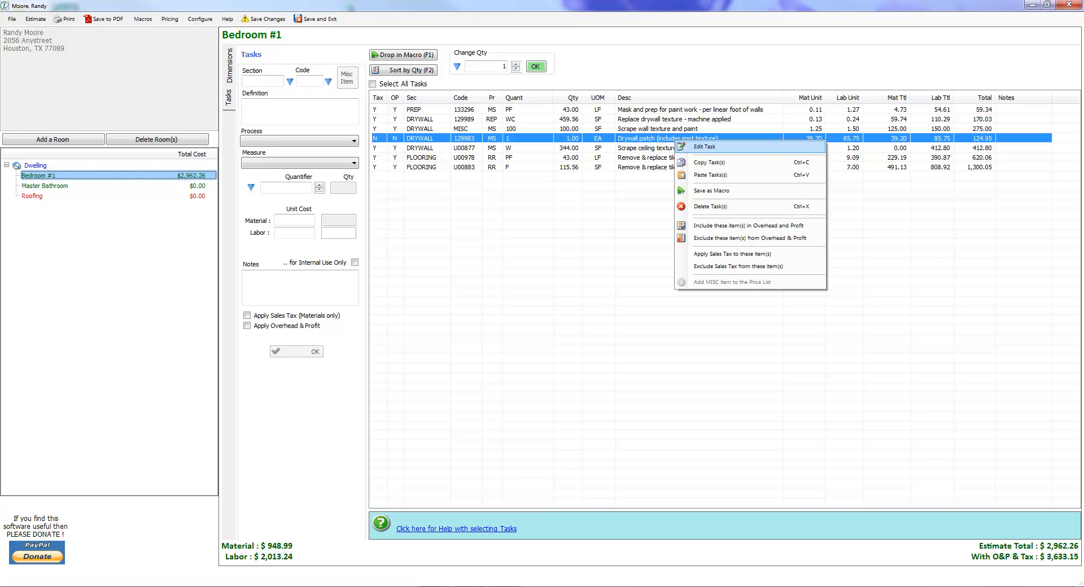
pyautogui.click(705, 147)
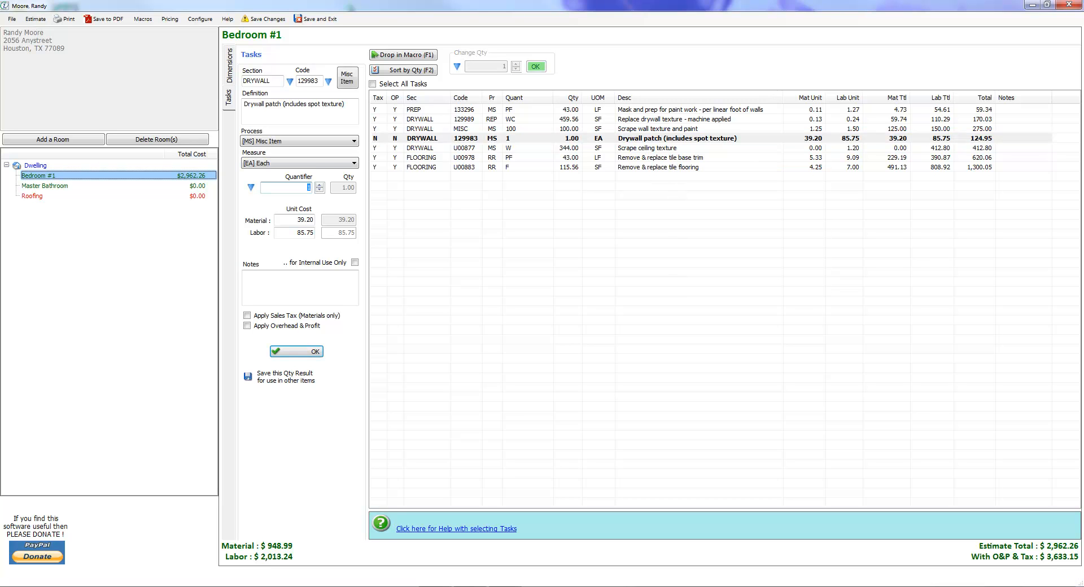